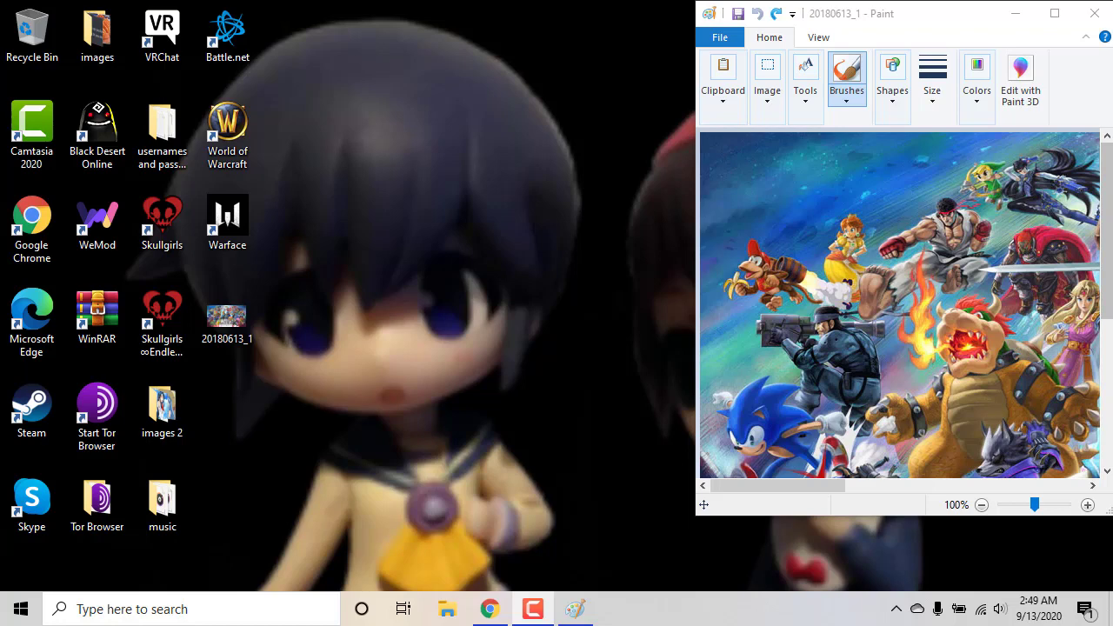
{"action": "left_click", "coordinate": [532, 609]}
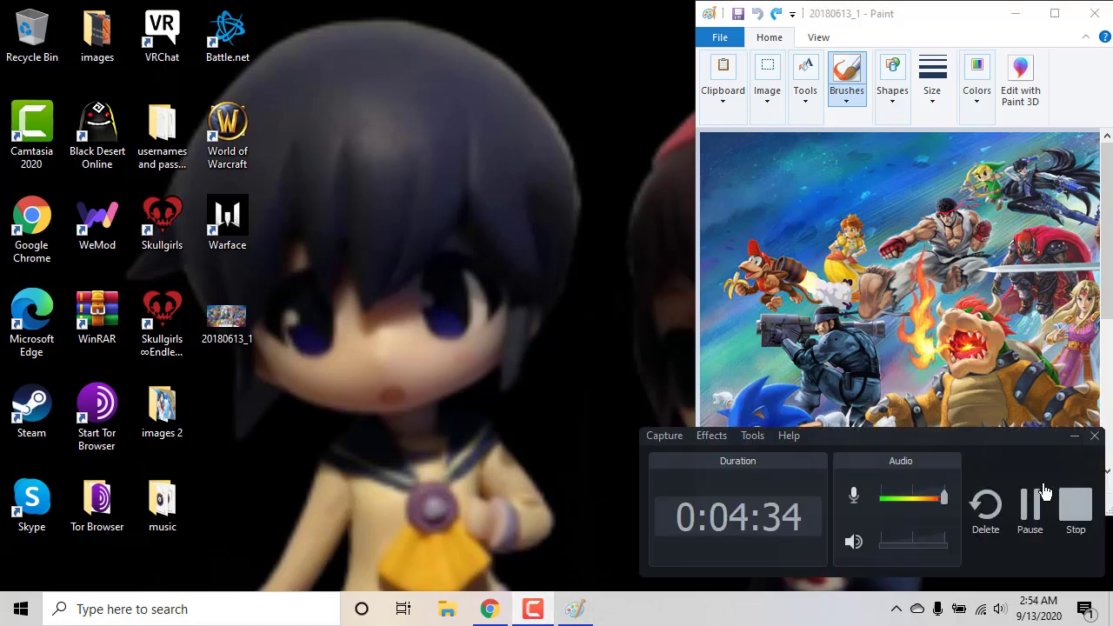
{"action": "mouse_move", "coordinate": [1032, 461]}
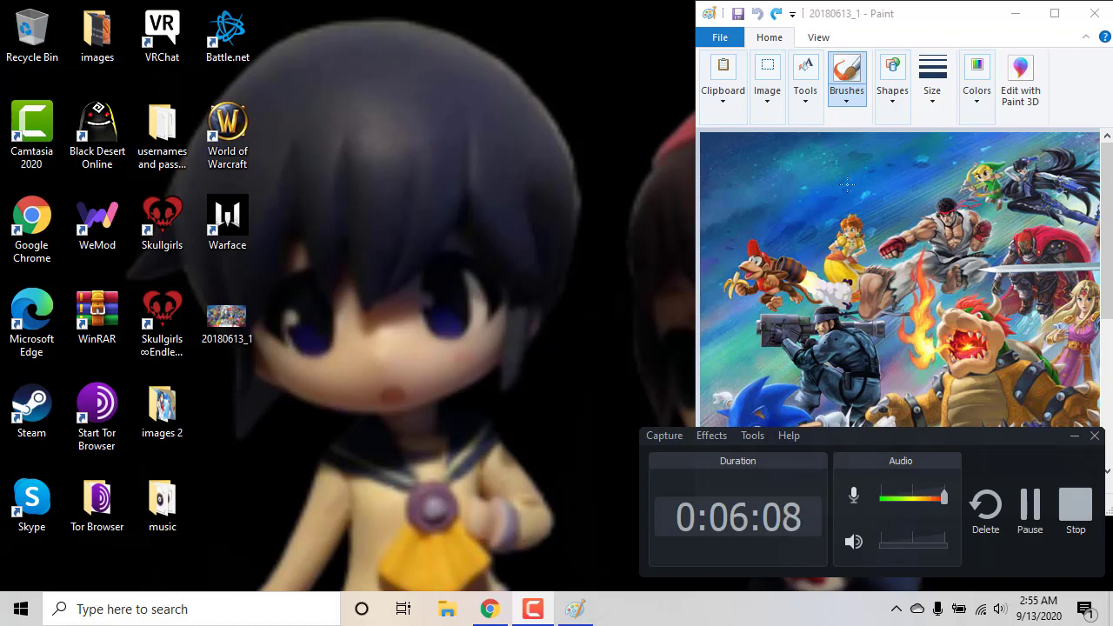
{"action": "mouse_move", "coordinate": [977, 494]}
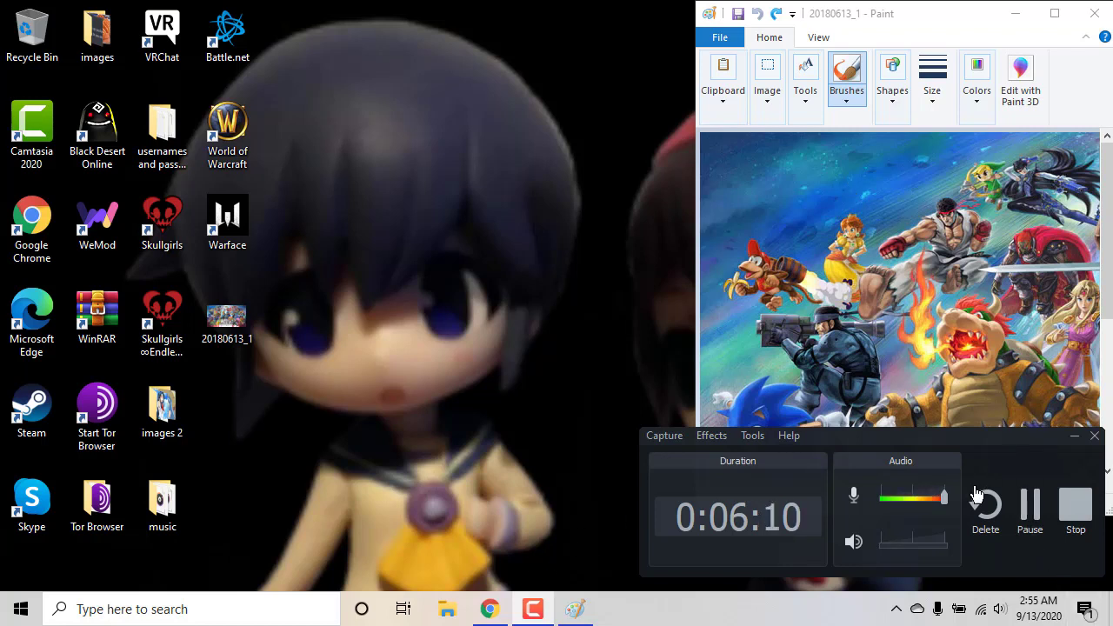